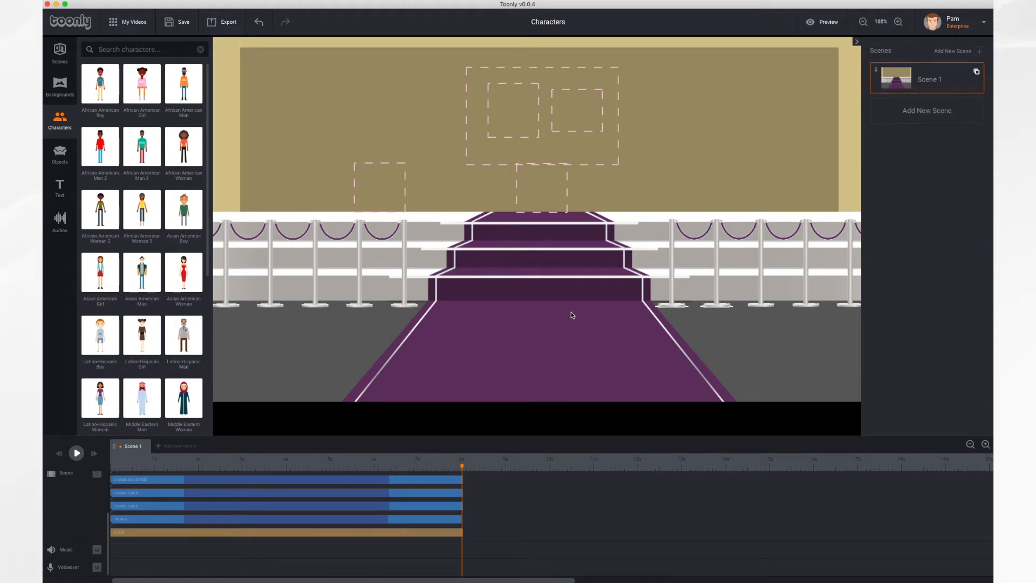
pyautogui.moveTo(86, 474)
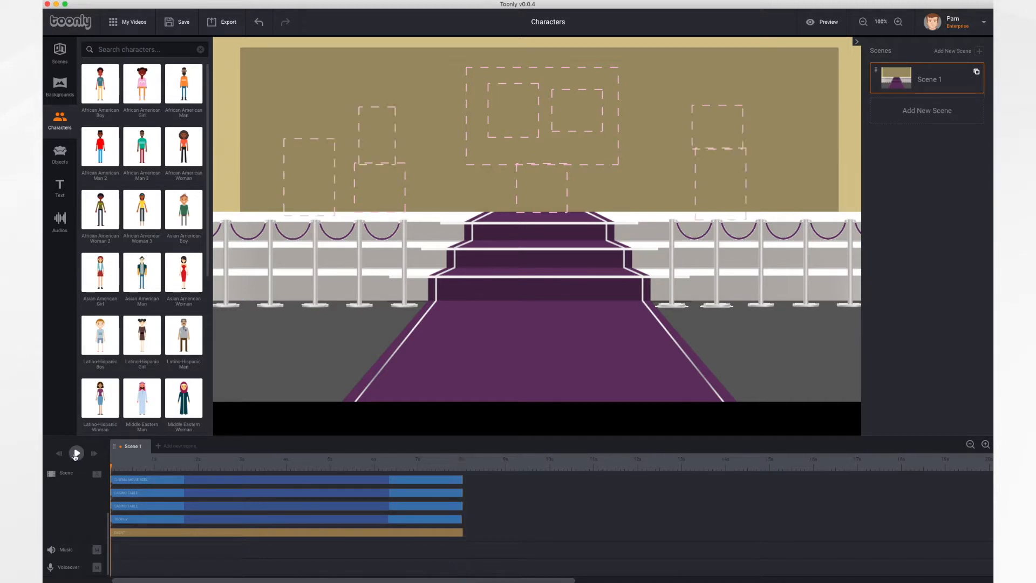
# Preview the scene, move the playhead back to about one second, and open Characters.
pyautogui.click(76, 454)
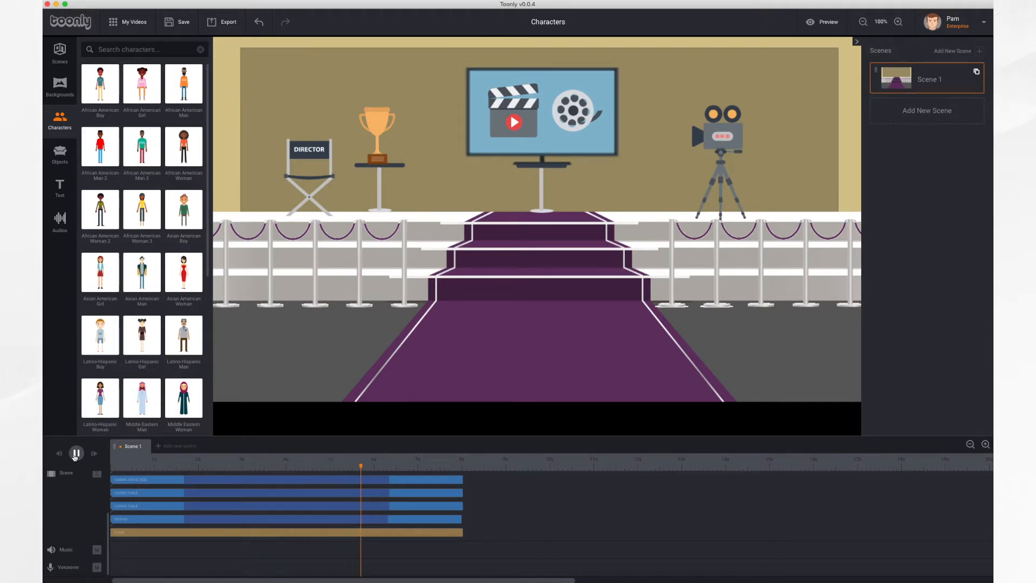
pyautogui.click(76, 453)
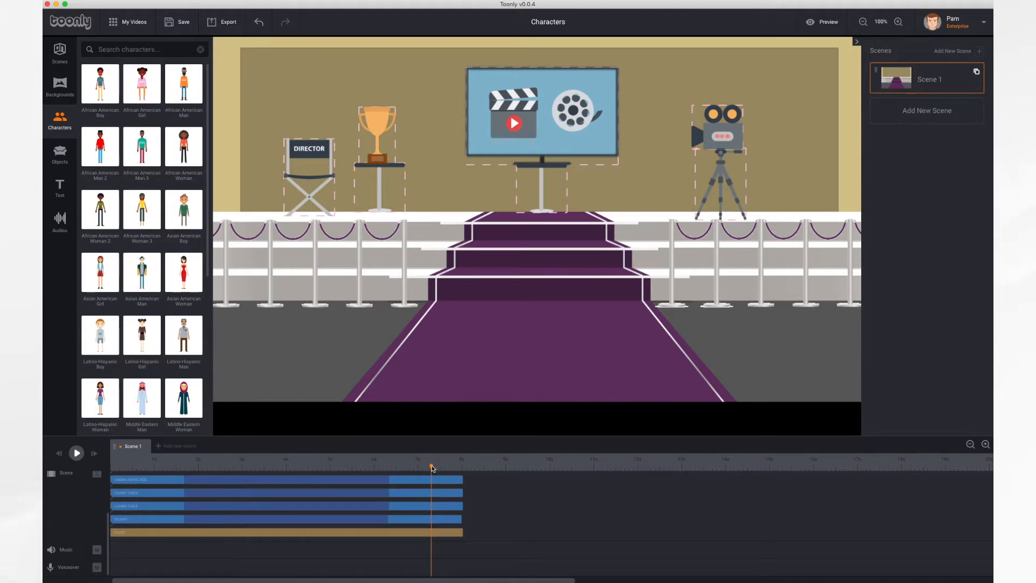
pyautogui.moveTo(433, 469); pyautogui.dragTo(186, 469)
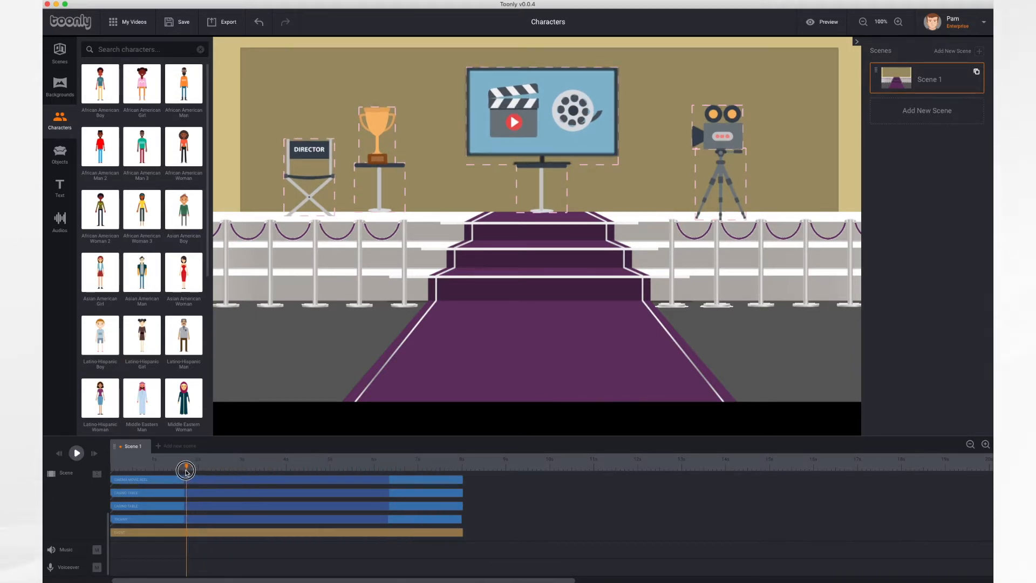
pyautogui.moveTo(185, 469); pyautogui.dragTo(152, 469)
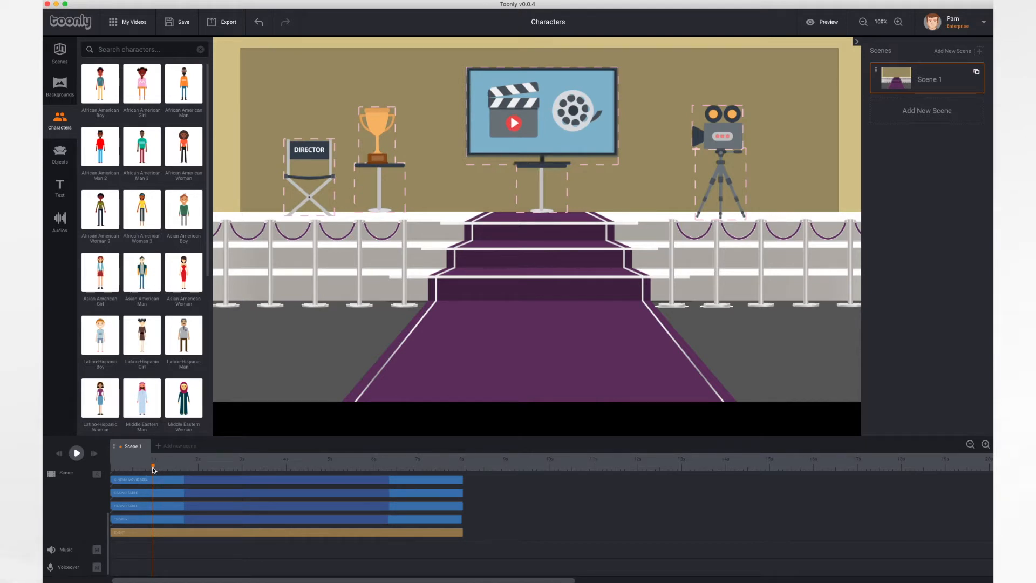
pyautogui.moveTo(238, 205)
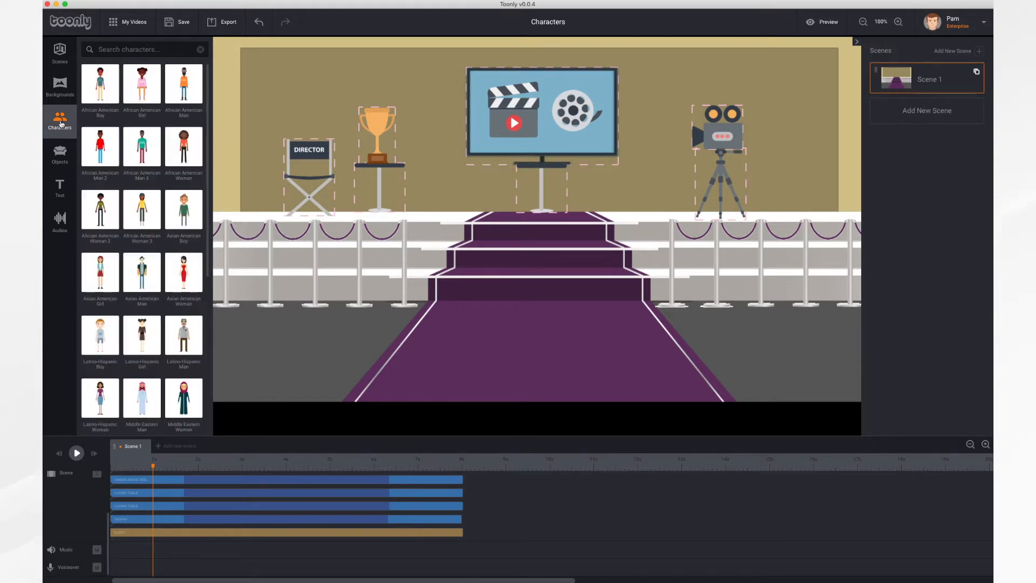
pyautogui.click(183, 274)
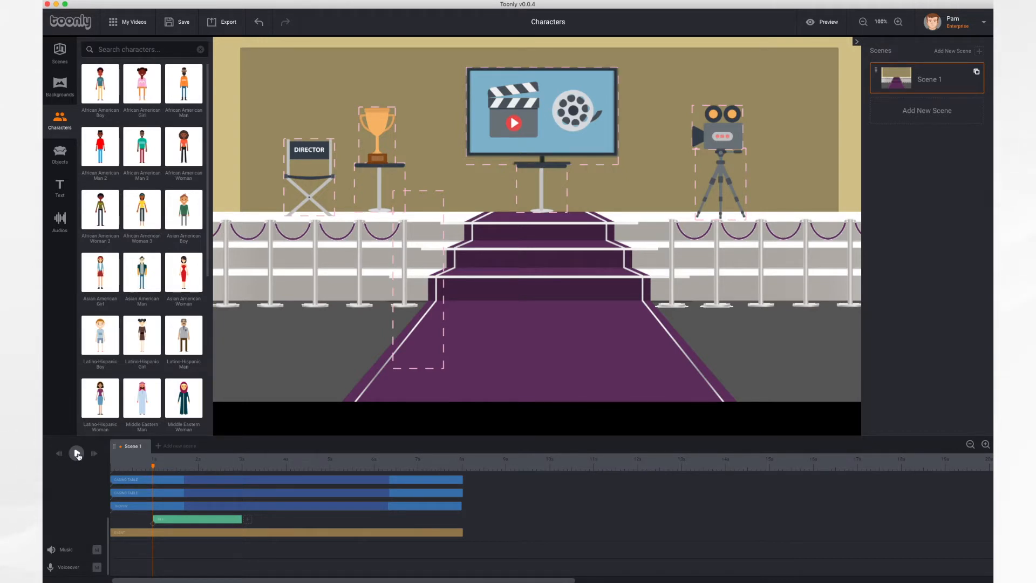
# Preview the red-dress woman's entrance and adjust her appearance bar on the timeline.
pyautogui.click(77, 453)
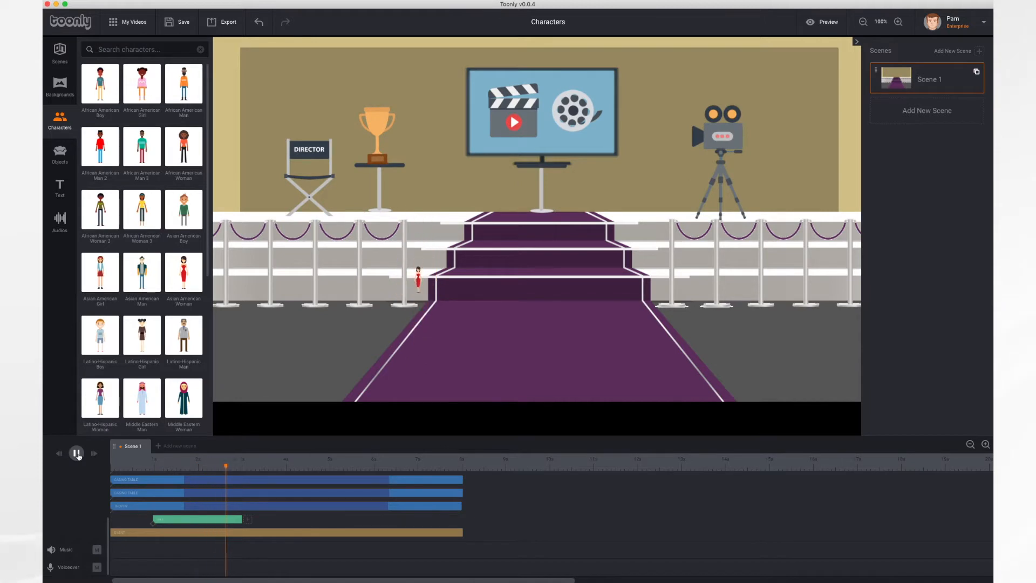
pyautogui.click(76, 453)
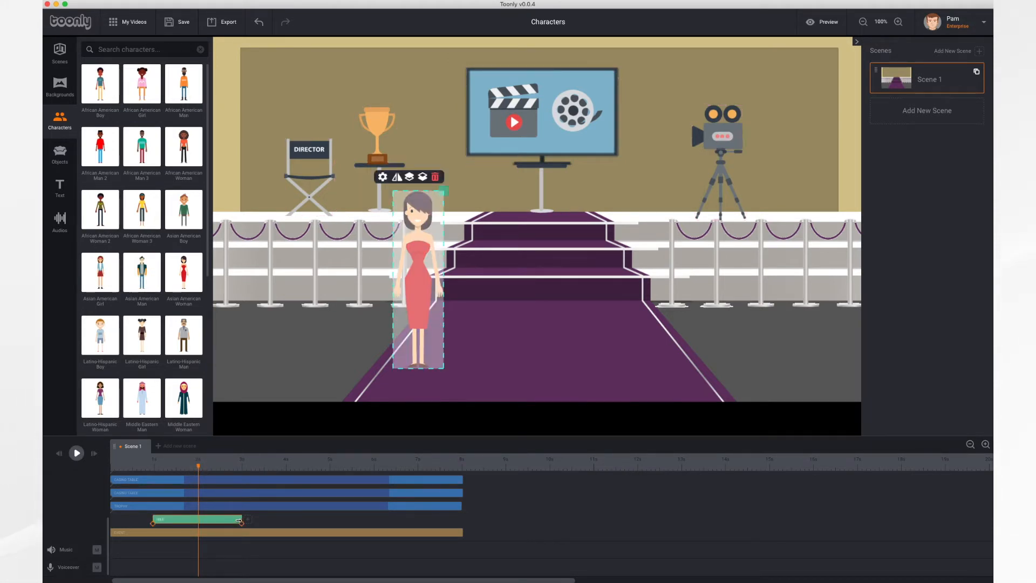
pyautogui.moveTo(248, 520); pyautogui.dragTo(271, 524)
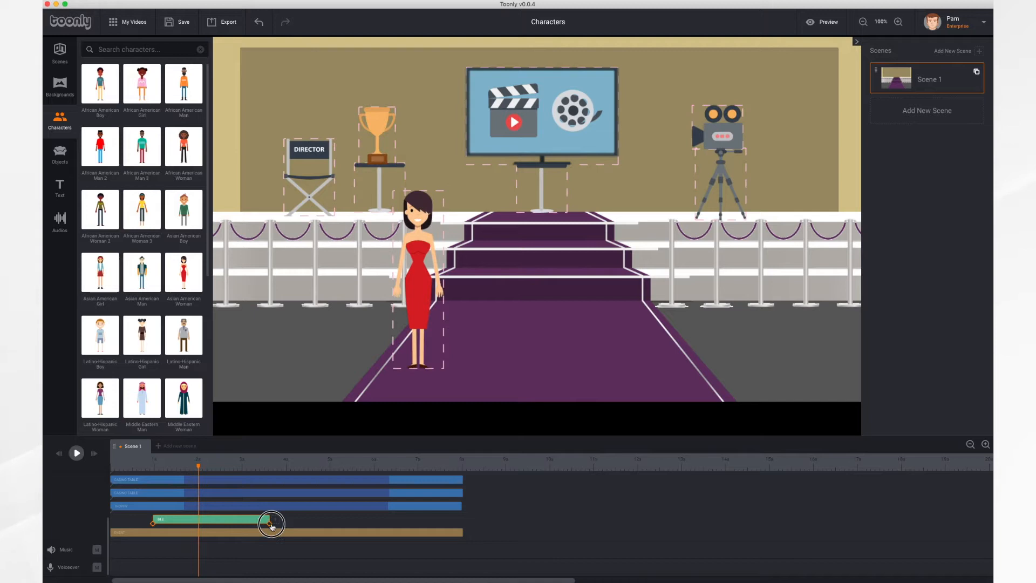
pyautogui.moveTo(271, 525); pyautogui.dragTo(224, 524)
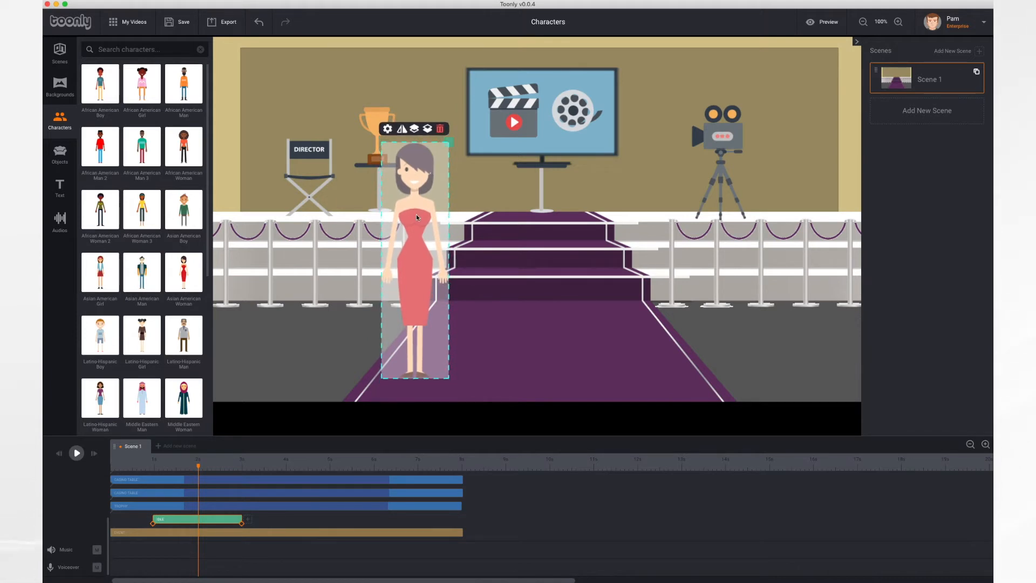
# Enlarge the red-dress woman and move her onto the carpet just left of the stairs.
pyautogui.moveTo(416, 218); pyautogui.dragTo(423, 216)
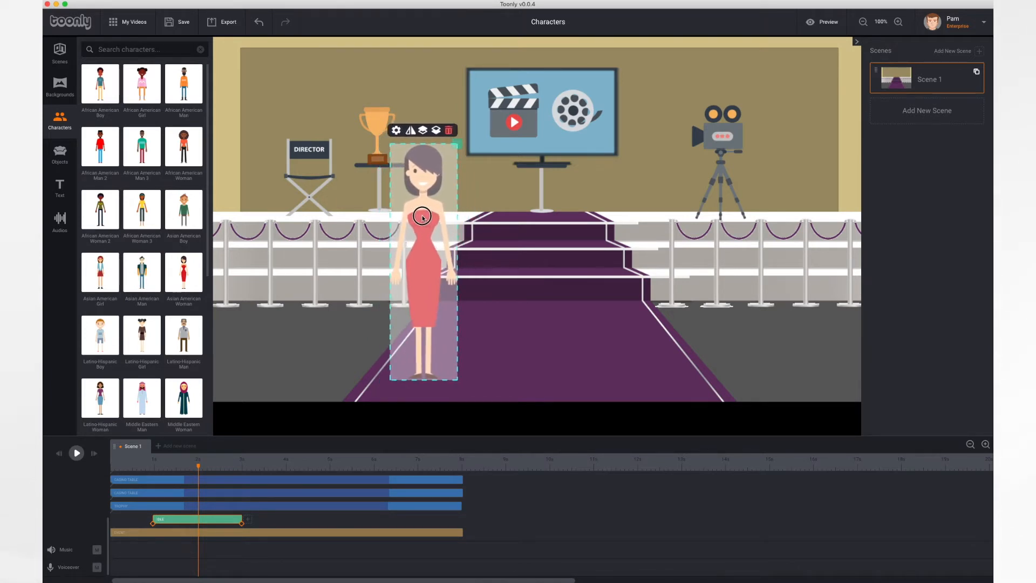
pyautogui.moveTo(422, 217); pyautogui.dragTo(433, 212)
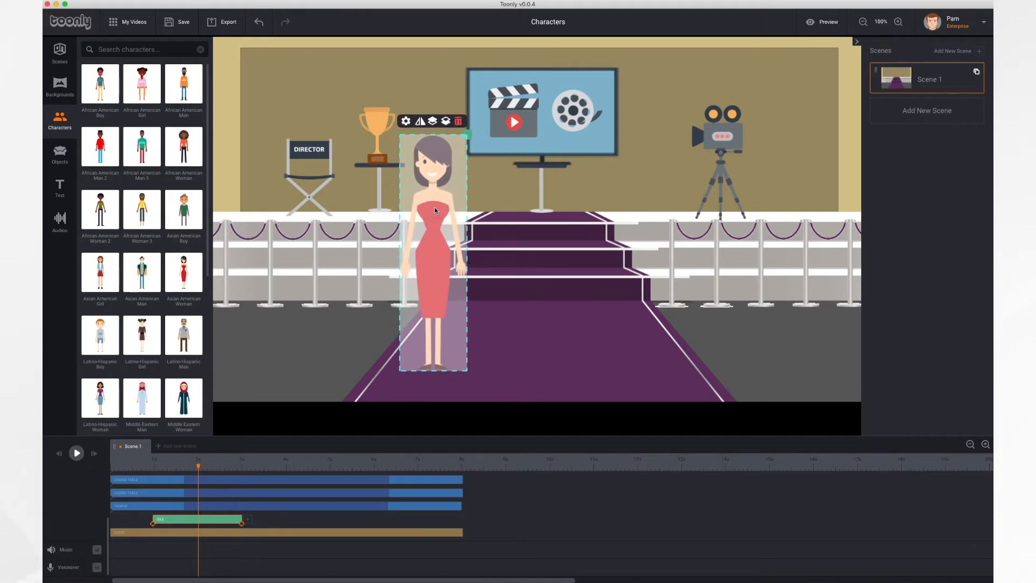
pyautogui.click(76, 453)
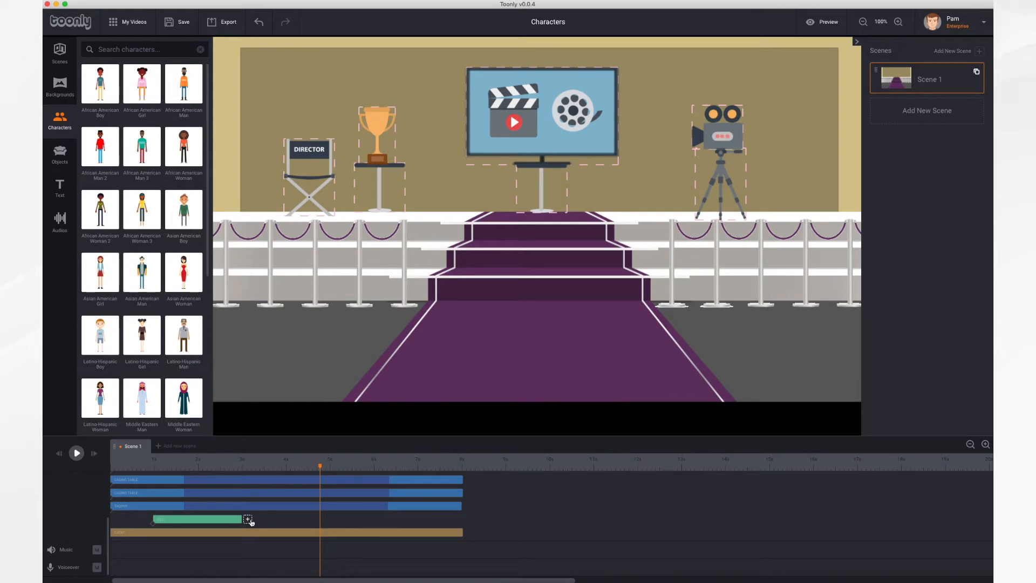
pyautogui.moveTo(247, 522)
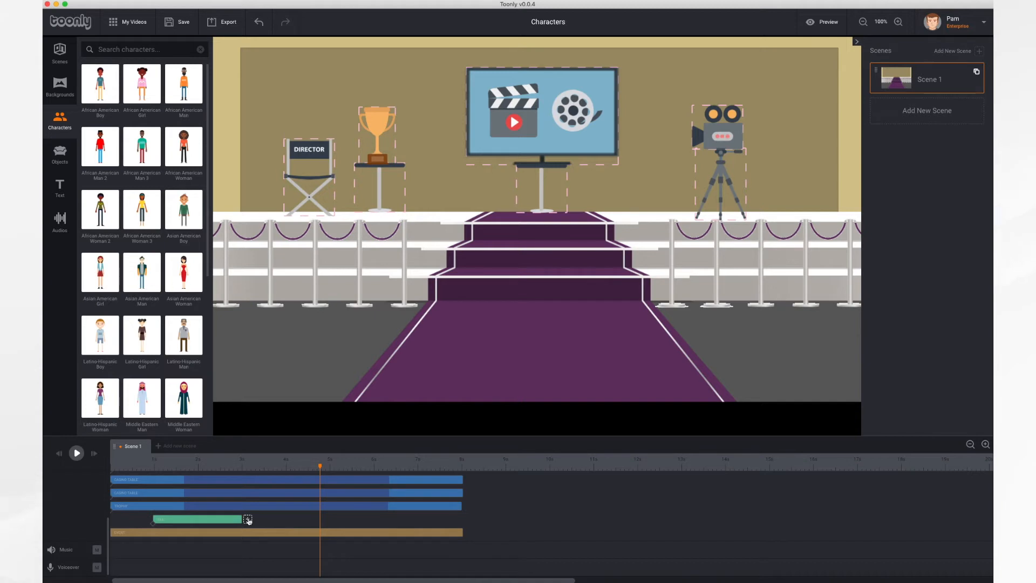
# Add a Clapping action after the woman's entrance from the animation Type list.
pyautogui.click(248, 519)
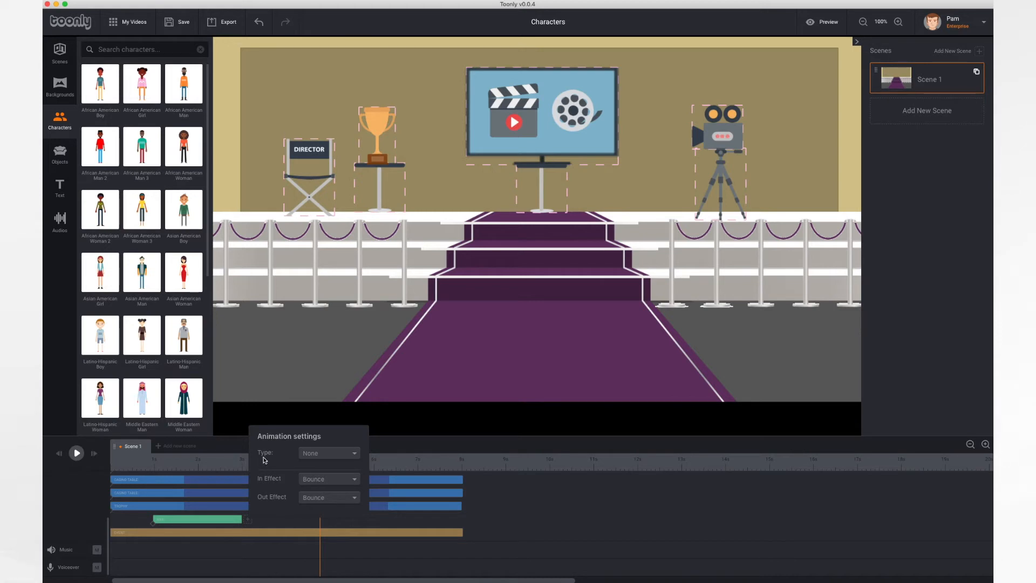
pyautogui.moveTo(281, 461)
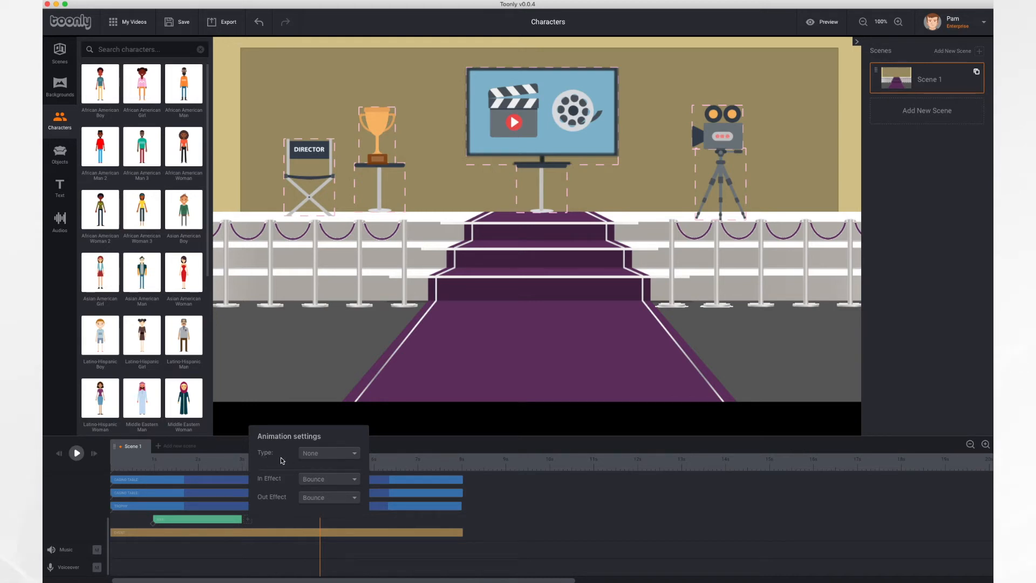
pyautogui.click(329, 453)
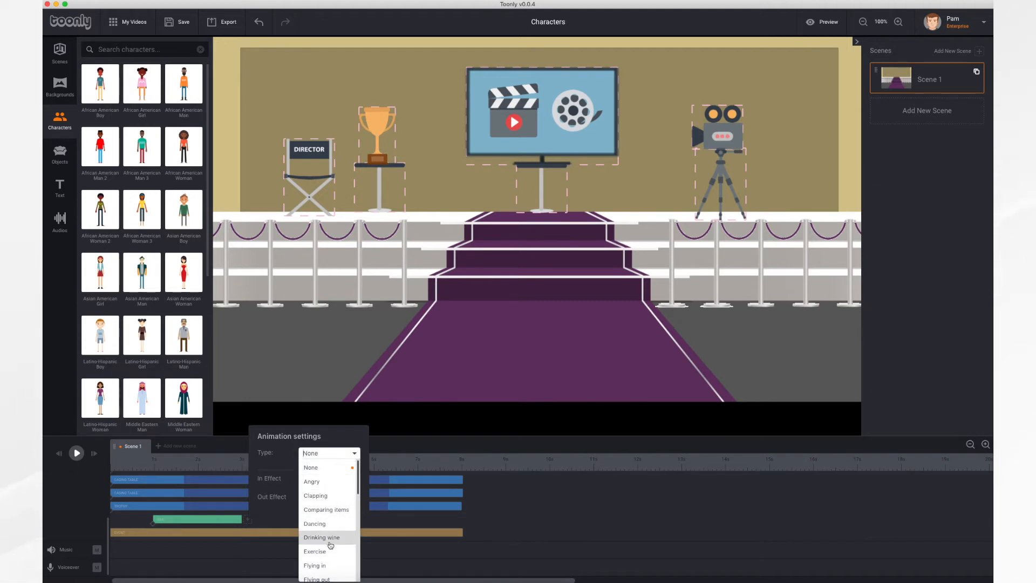
pyautogui.scroll(-3)
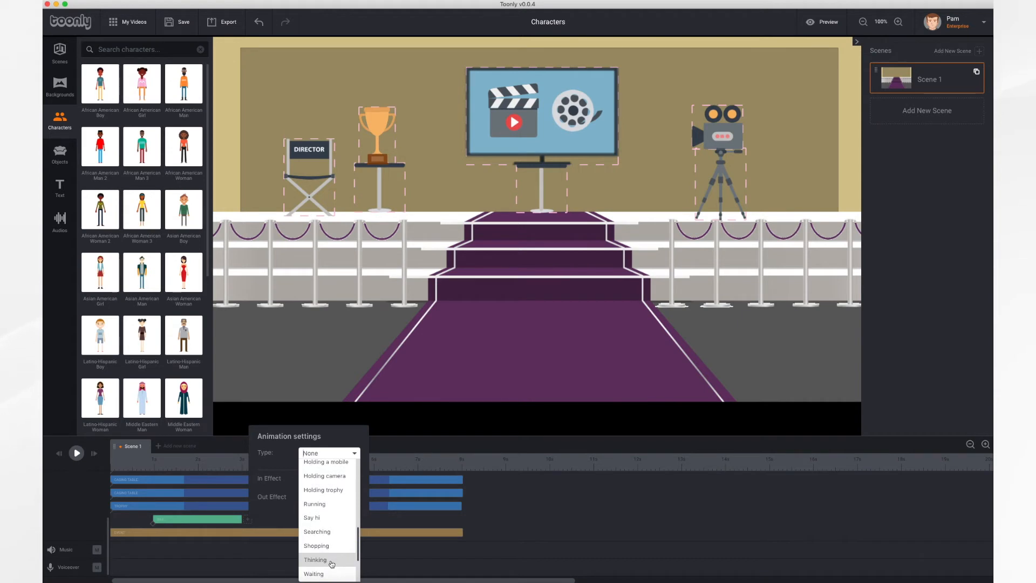
pyautogui.scroll(-3)
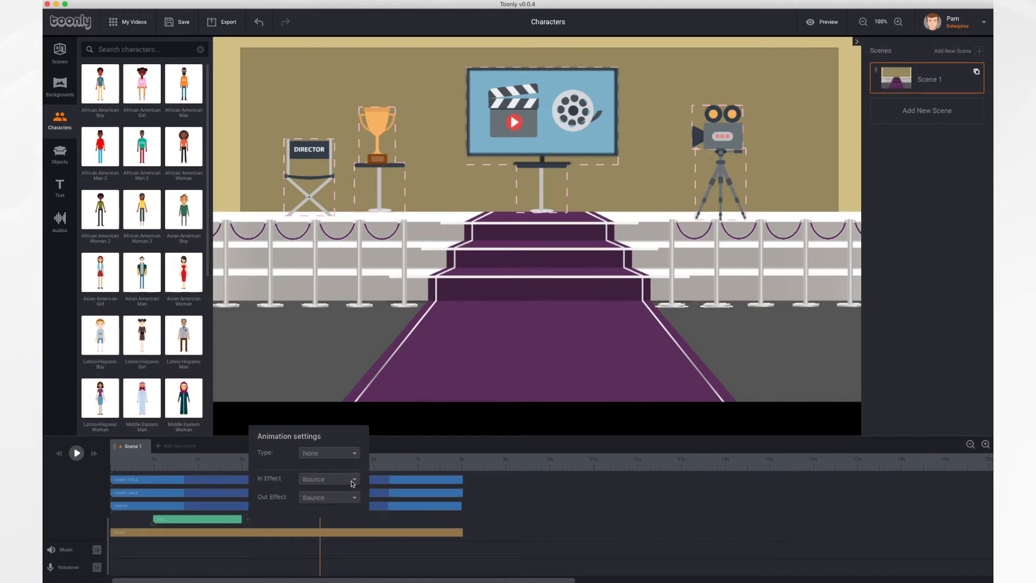
pyautogui.click(329, 478)
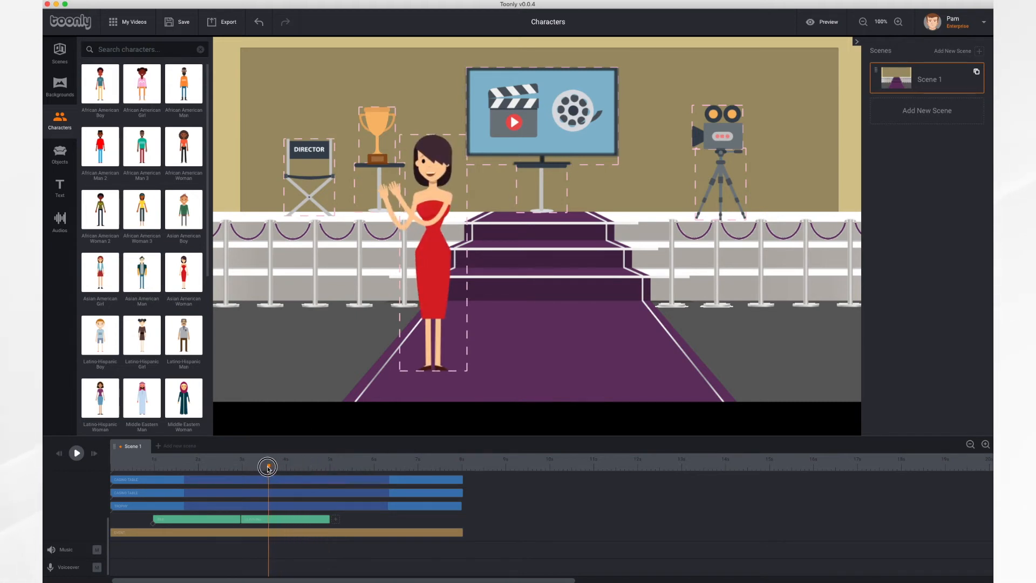
pyautogui.click(76, 453)
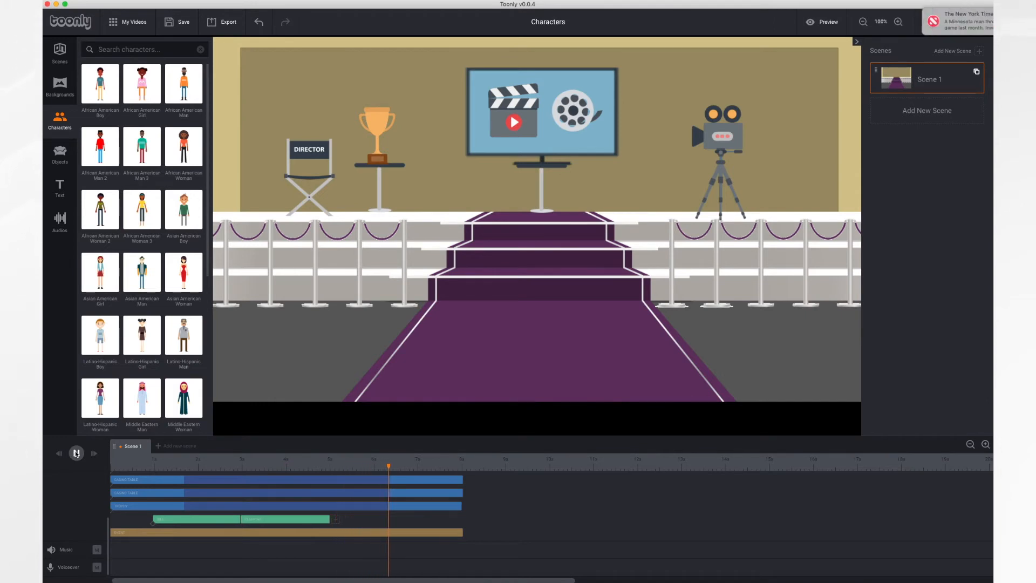
pyautogui.click(76, 453)
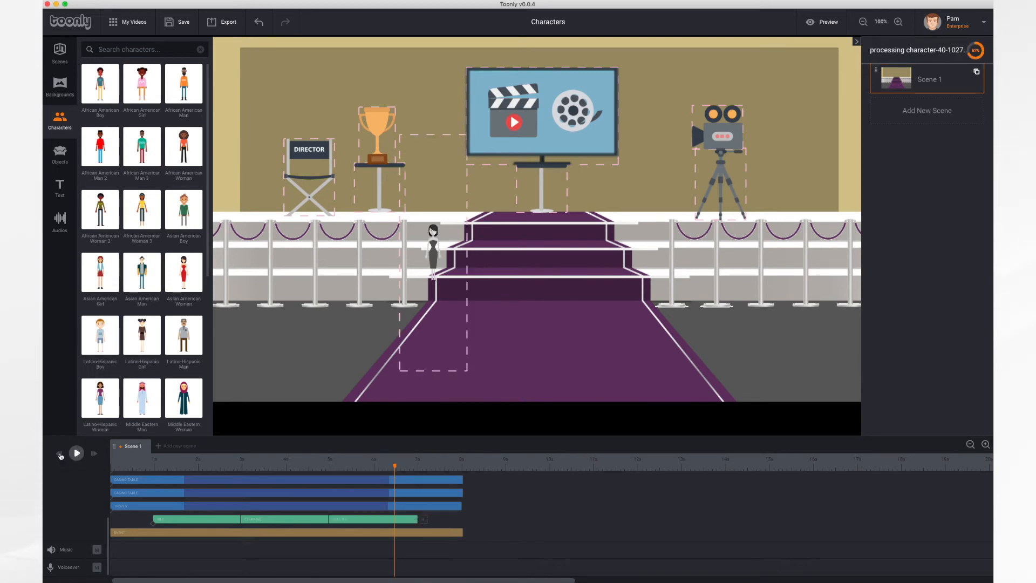
# Rewind the scene to the start.
pyautogui.click(76, 453)
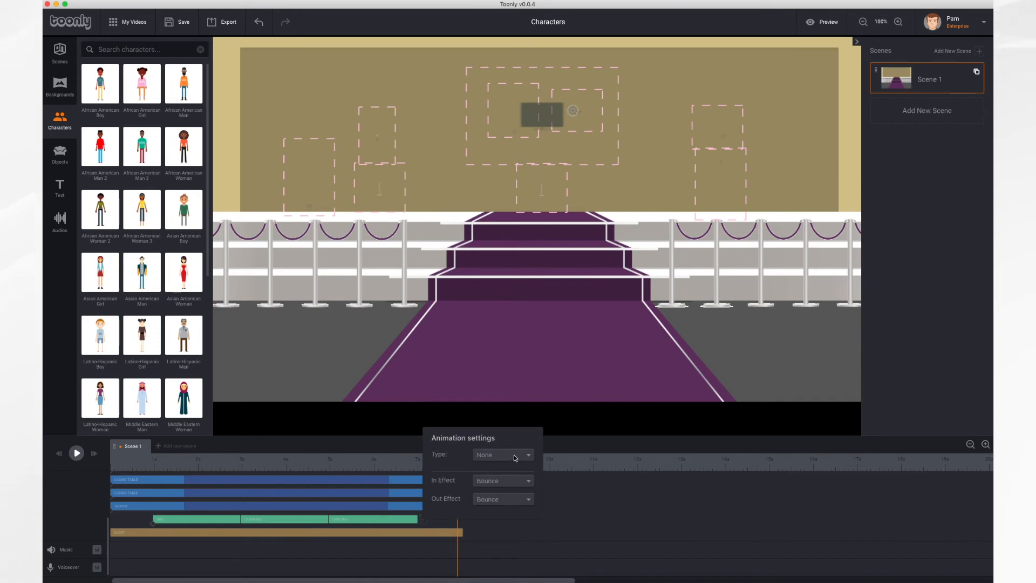
# Set the woman's new action type to Holding trophy and rewind the scene.
pyautogui.click(501, 455)
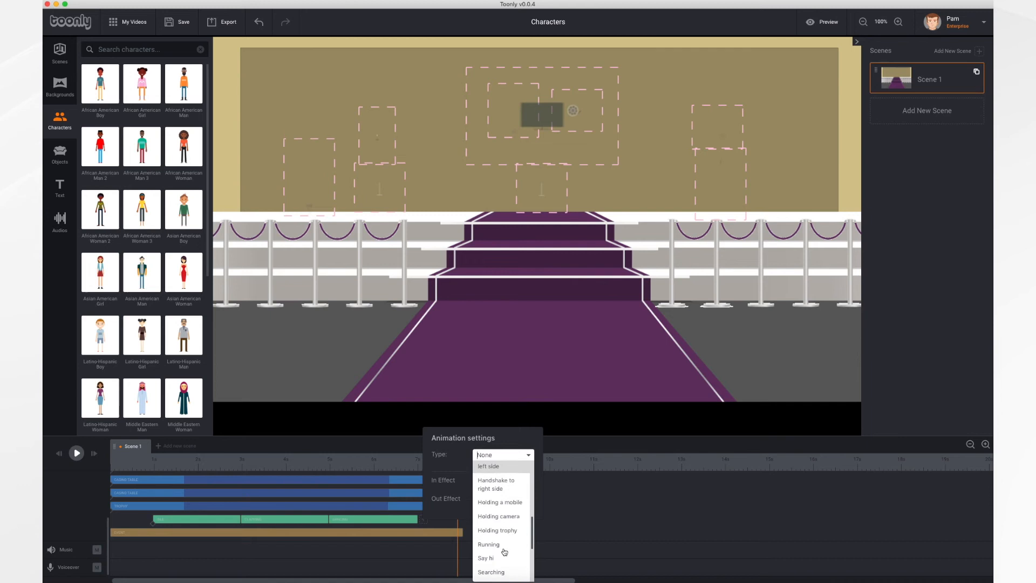
pyautogui.click(497, 530)
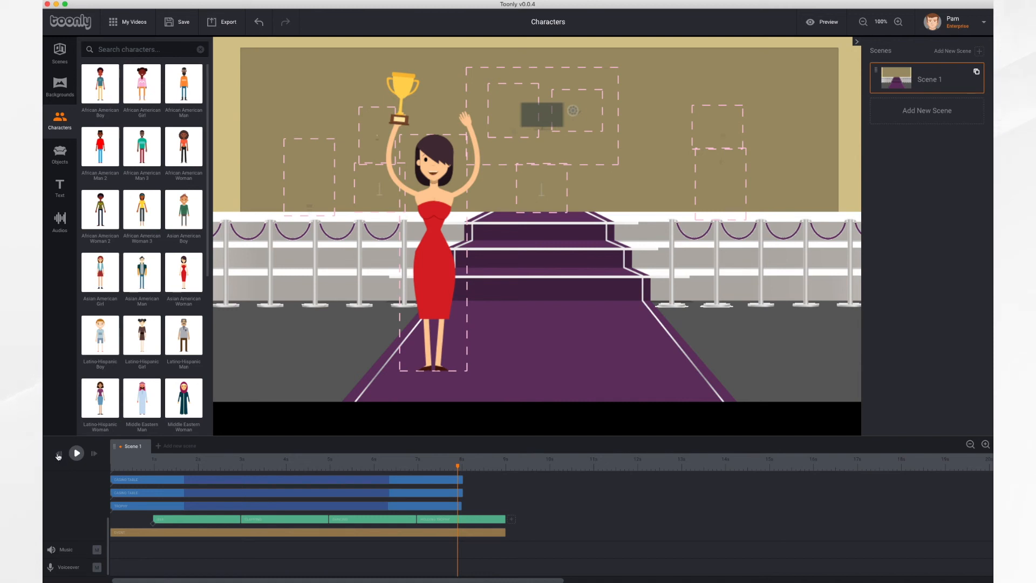
pyautogui.click(77, 453)
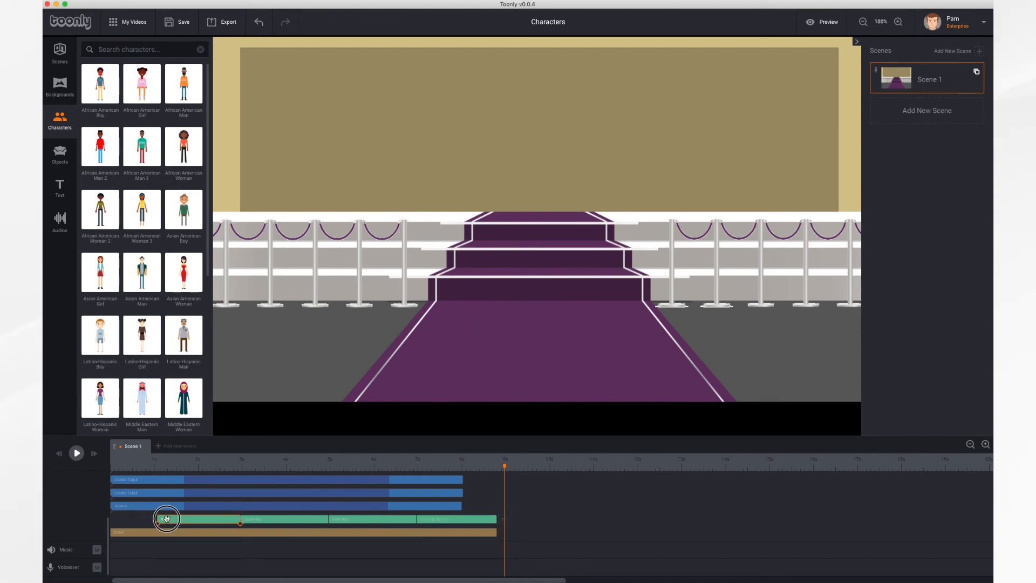
# Shorten the woman's appearance bar so her actions end with the scene, then rewind.
pyautogui.moveTo(167, 518); pyautogui.dragTo(174, 520)
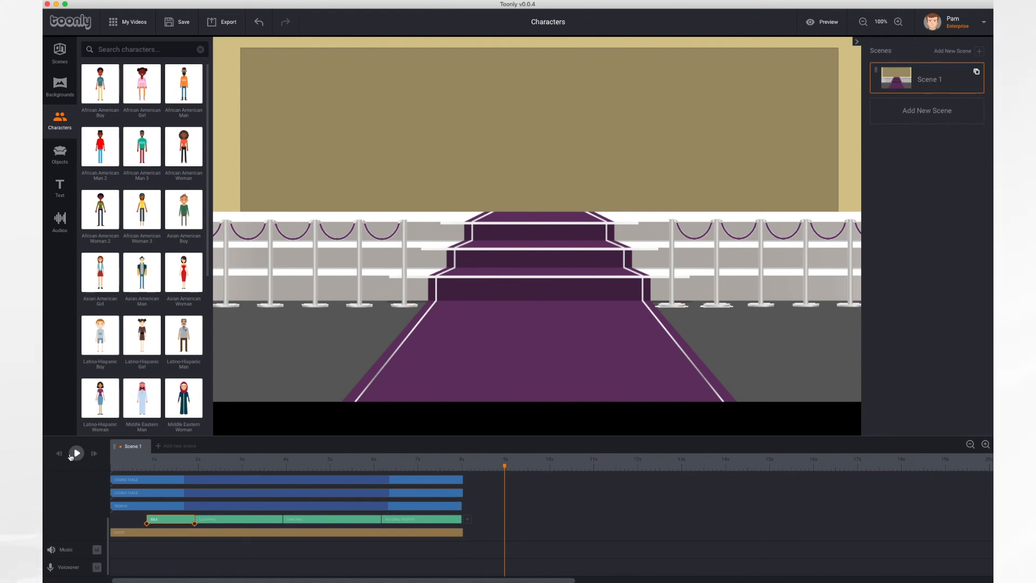
pyautogui.click(76, 454)
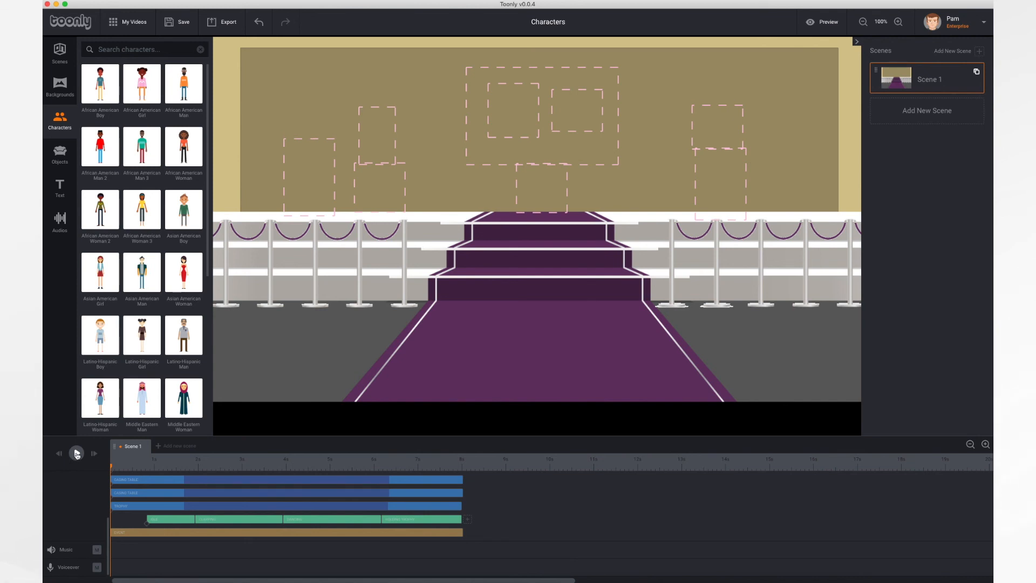
pyautogui.click(76, 454)
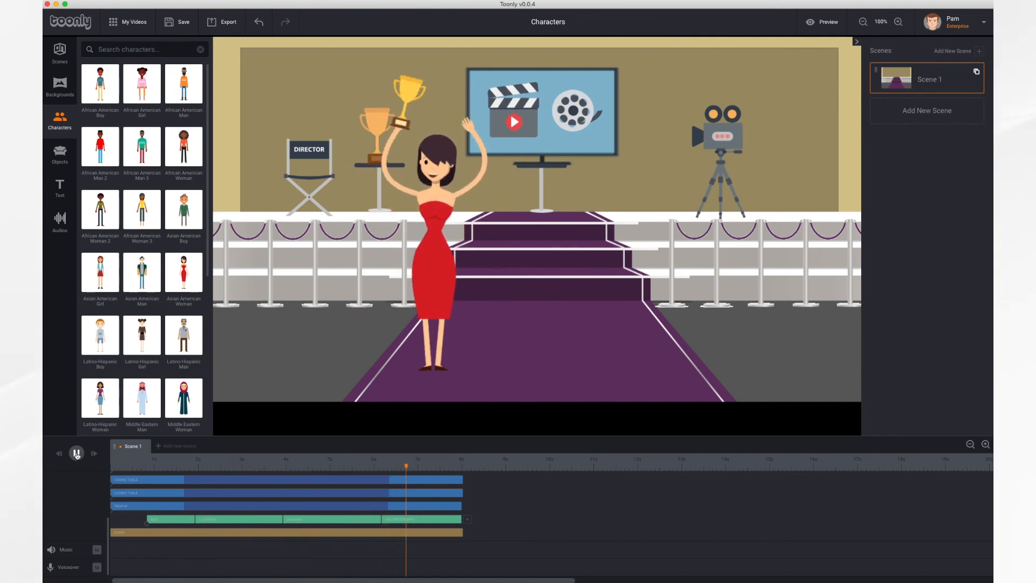
pyautogui.click(77, 454)
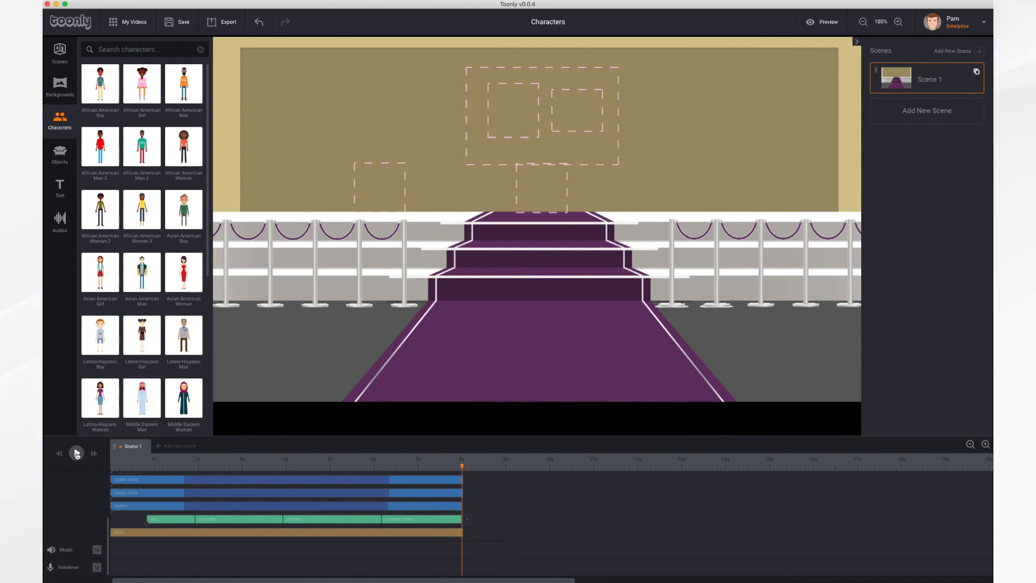